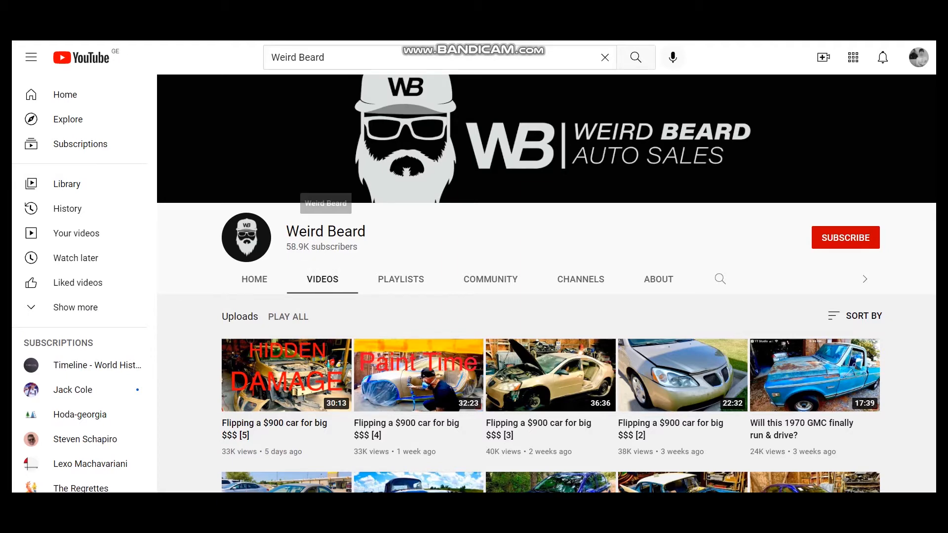
Step: Select the channel name 'Weird Beard' to look it up on Social Blade
double_click(325, 231)
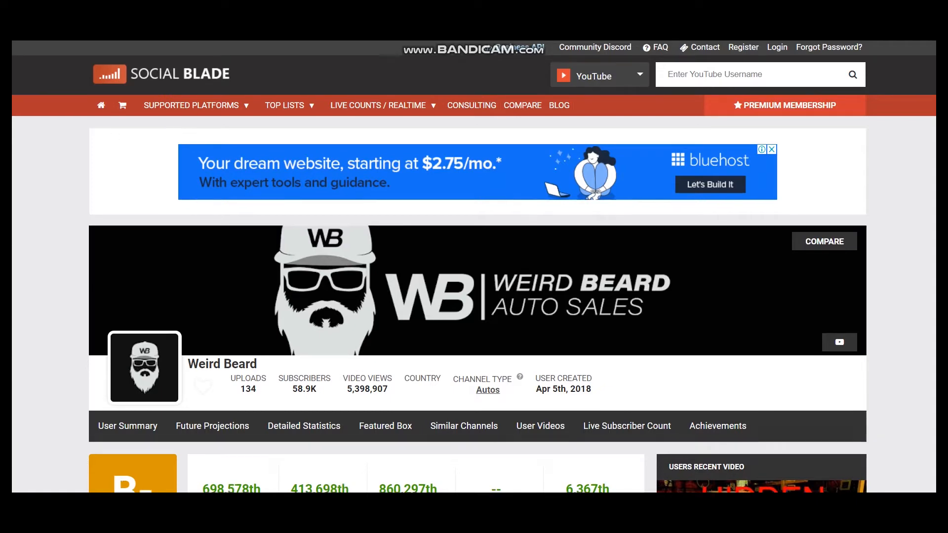
Step: Scroll Weird Beard's Social Blade profile down to the daily stats summary table with estimated earnings
scroll("down", 3)
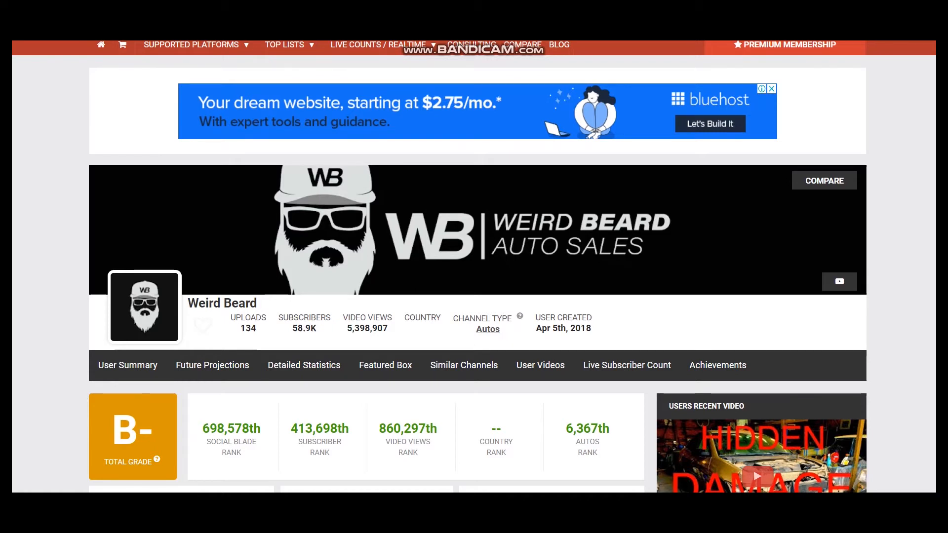
double_click(367, 328)
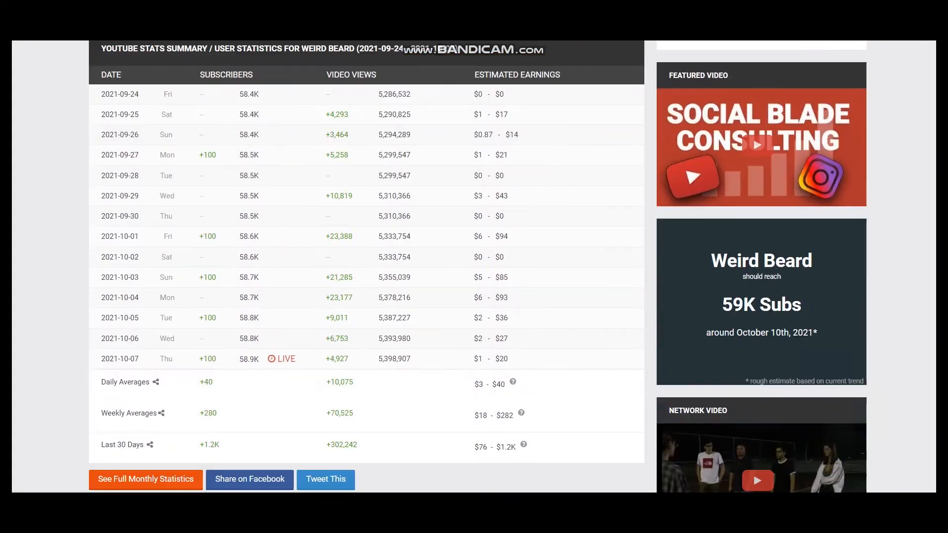
Step: Open the Estimated YouTube Money Calculator, showing $50.00 daily for 10,000 daily views
scroll("down", 3)
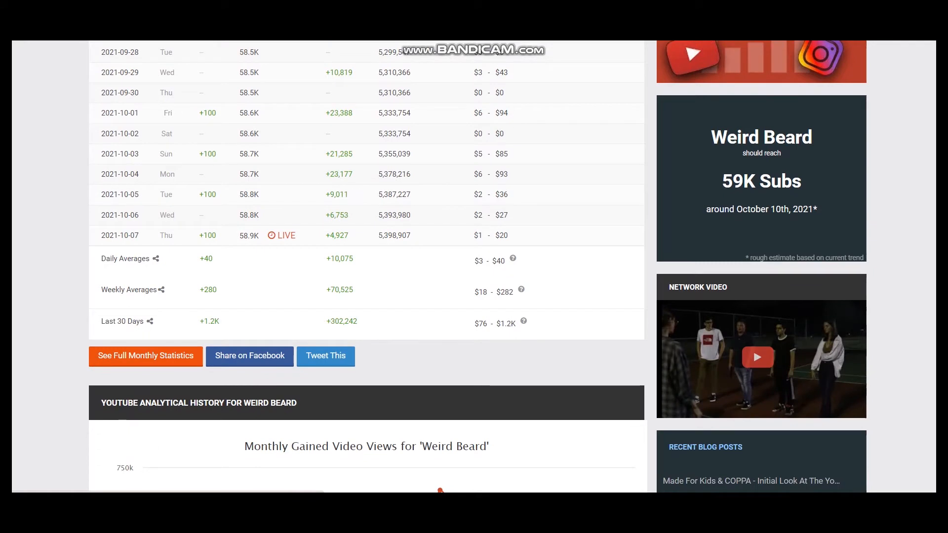
double_click(339, 259)
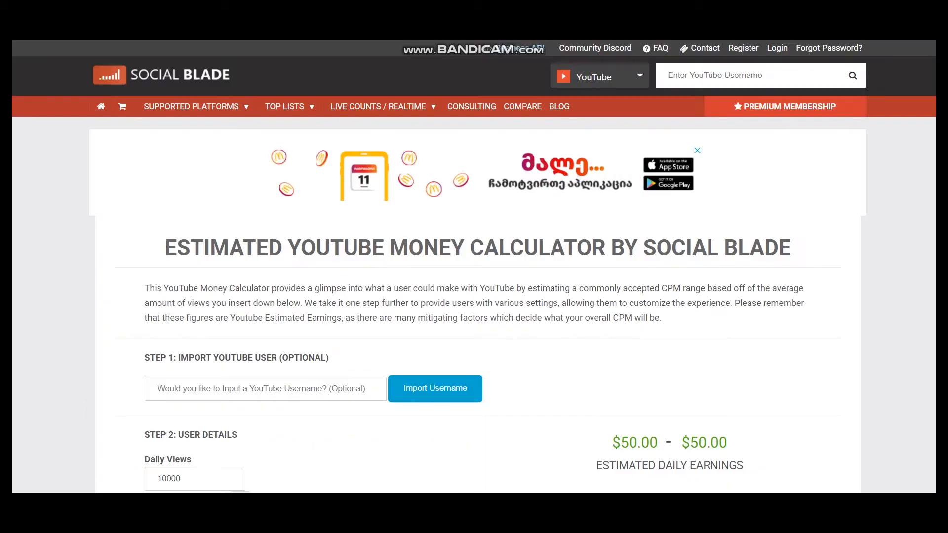
left_click_drag(287, 247, 642, 247)
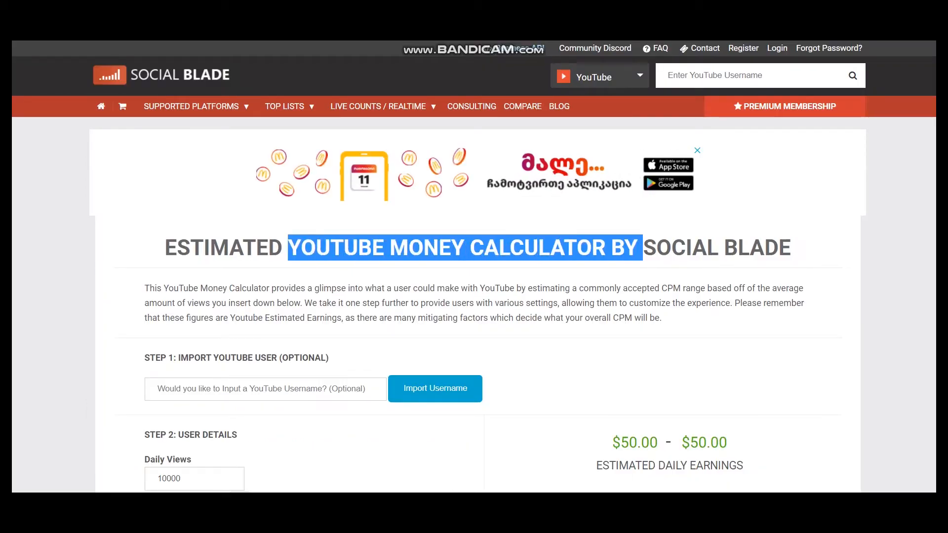
scroll("down", 3)
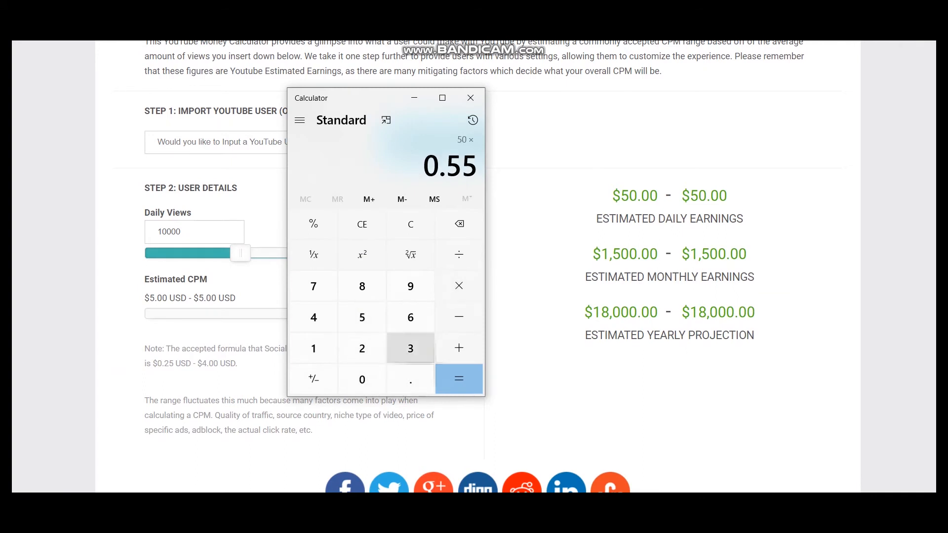
Step: Calculate 50 × 0.55 × 30 = 825 monthly and × 12 = 9,900 yearly, then return to YouTube
left_click(458, 379)
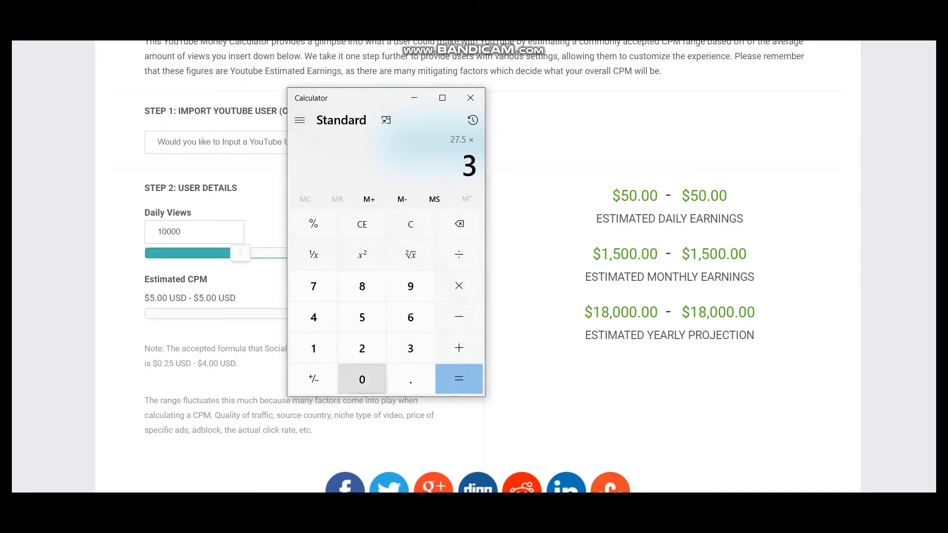
left_click(459, 379)
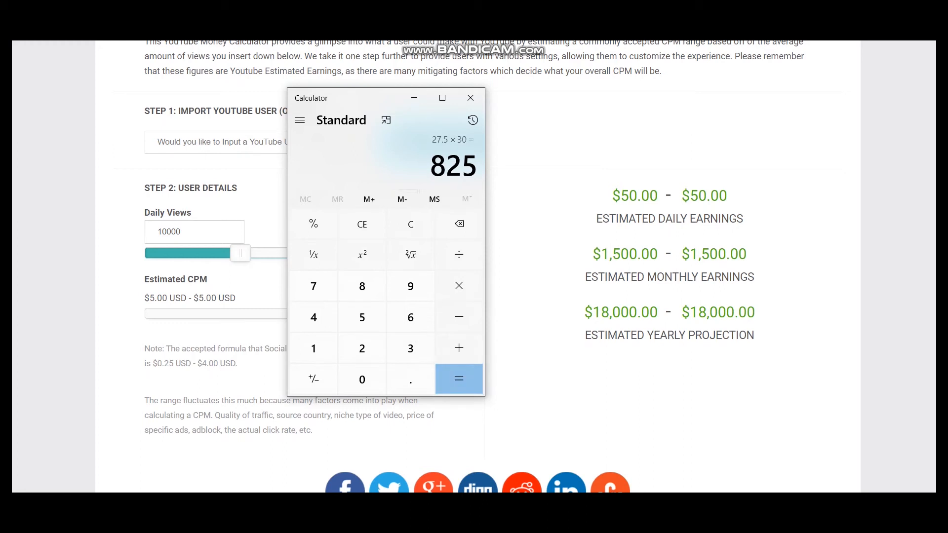
left_click(458, 285)
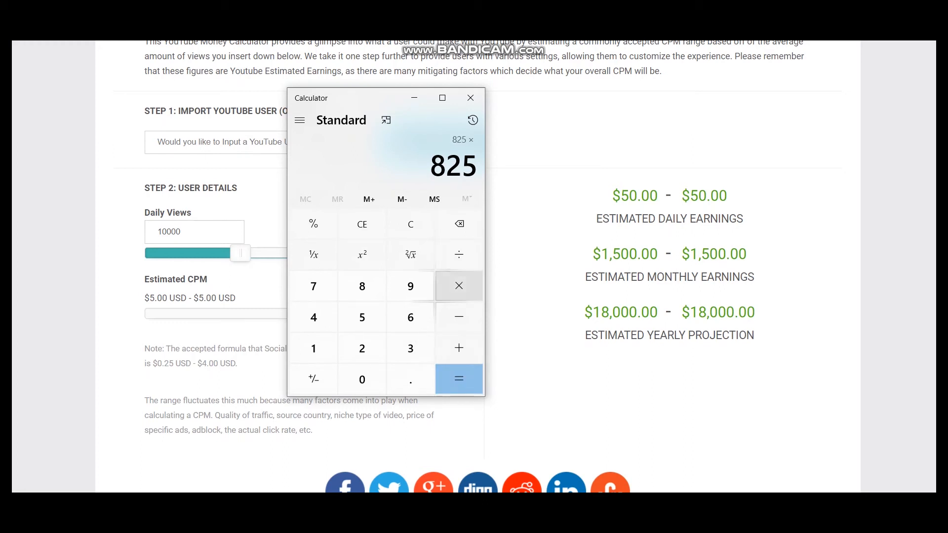
left_click(458, 379)
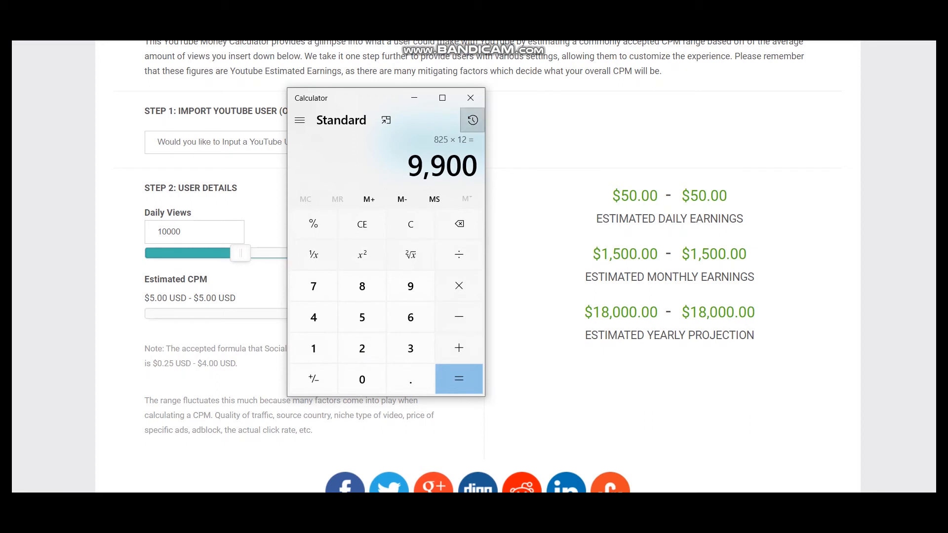
left_click(471, 119)
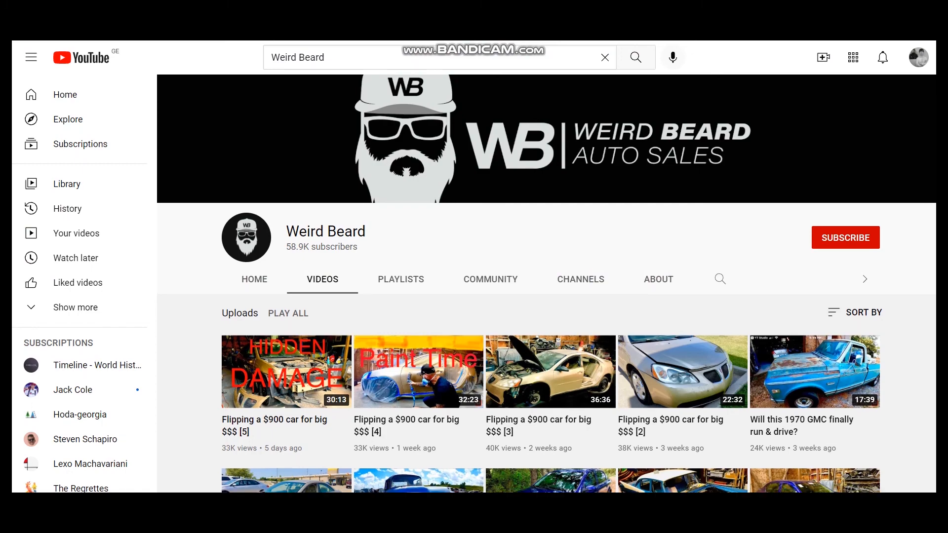
scroll("down", 3)
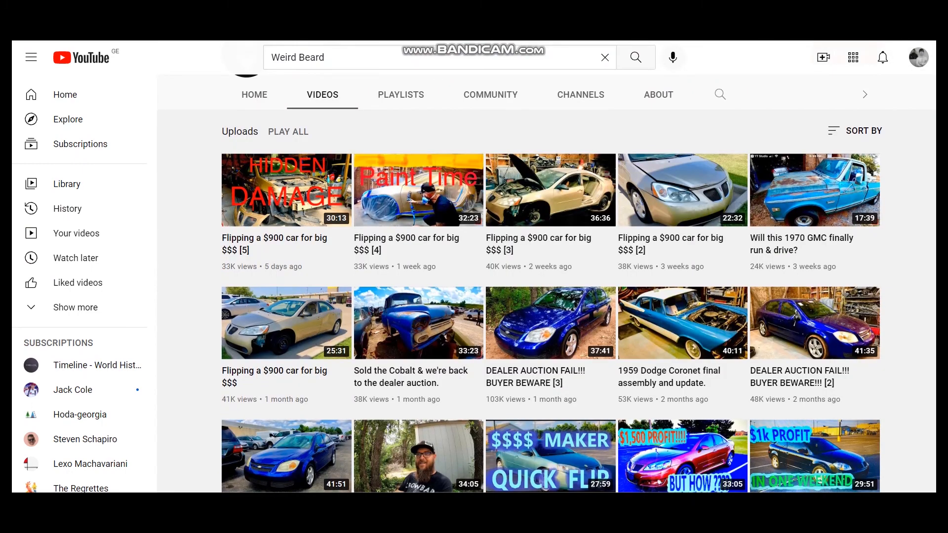
scroll("down", 3)
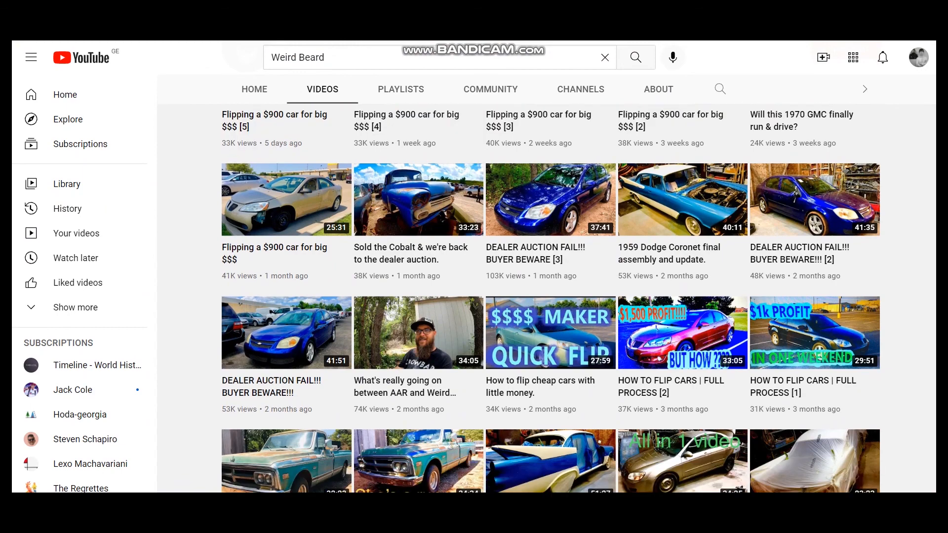
scroll("down", 3)
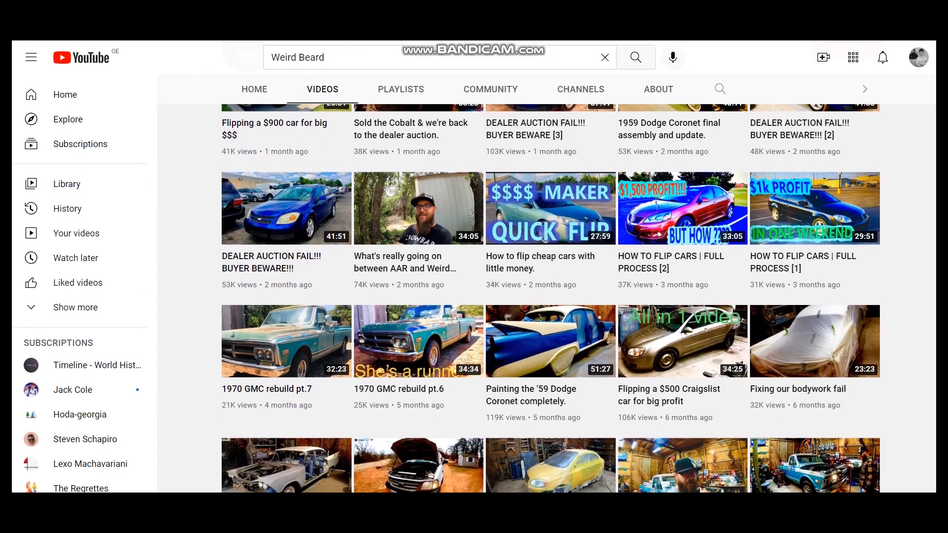
scroll("down", 3)
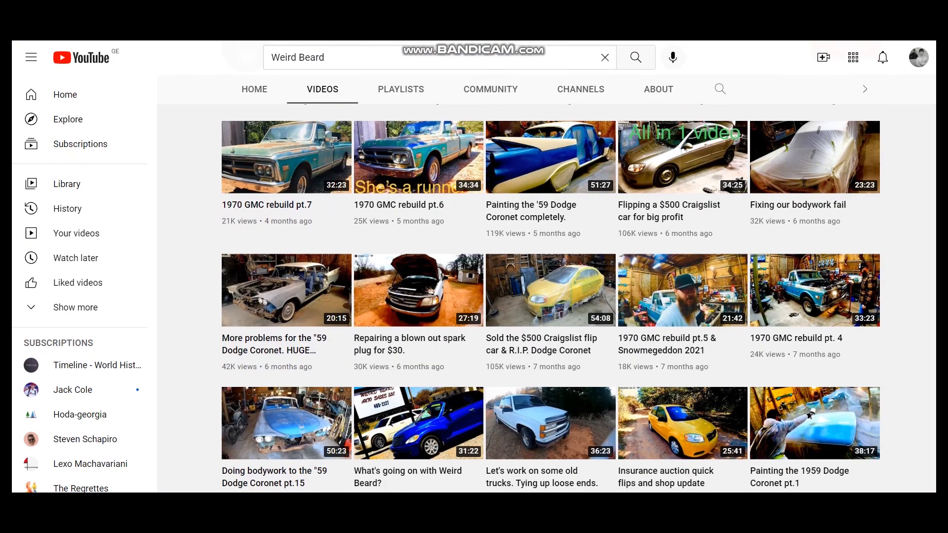